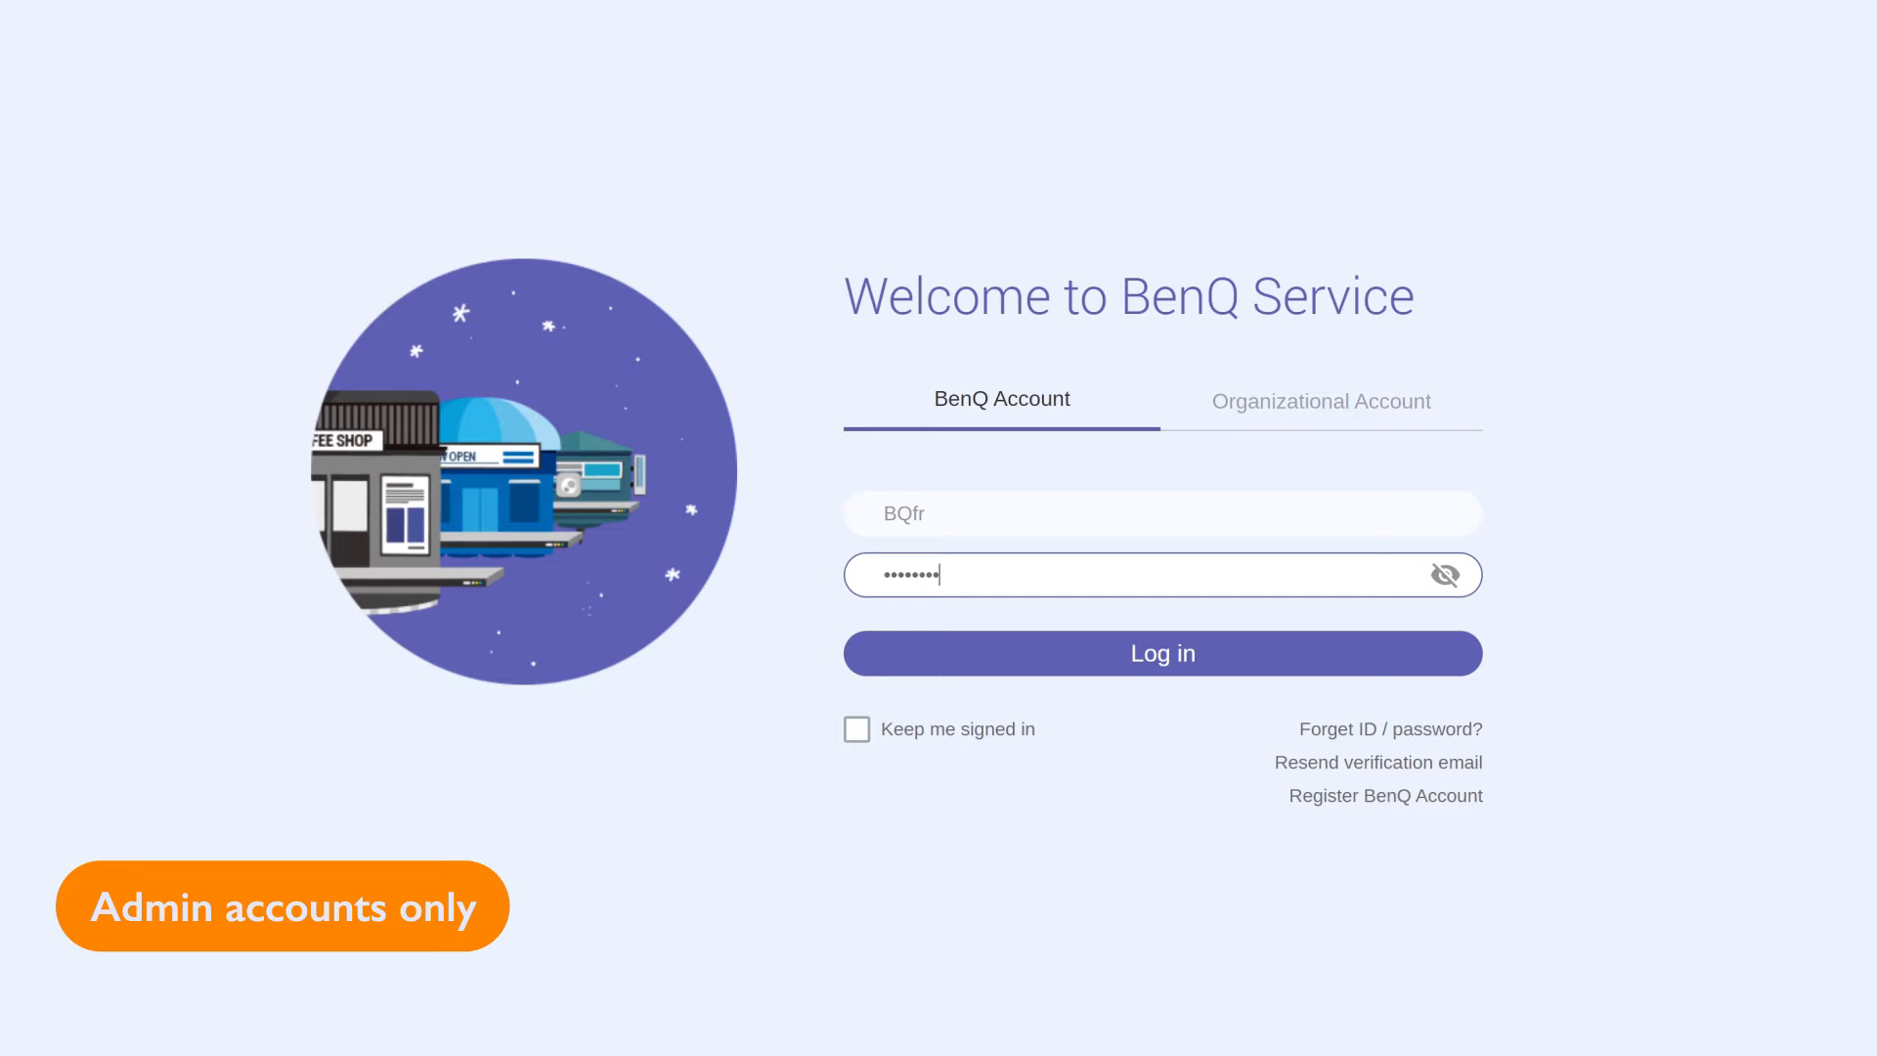
# - Sign in to DMS Cloud from the BenQ Service welcome page
pyautogui.click(1161, 652)
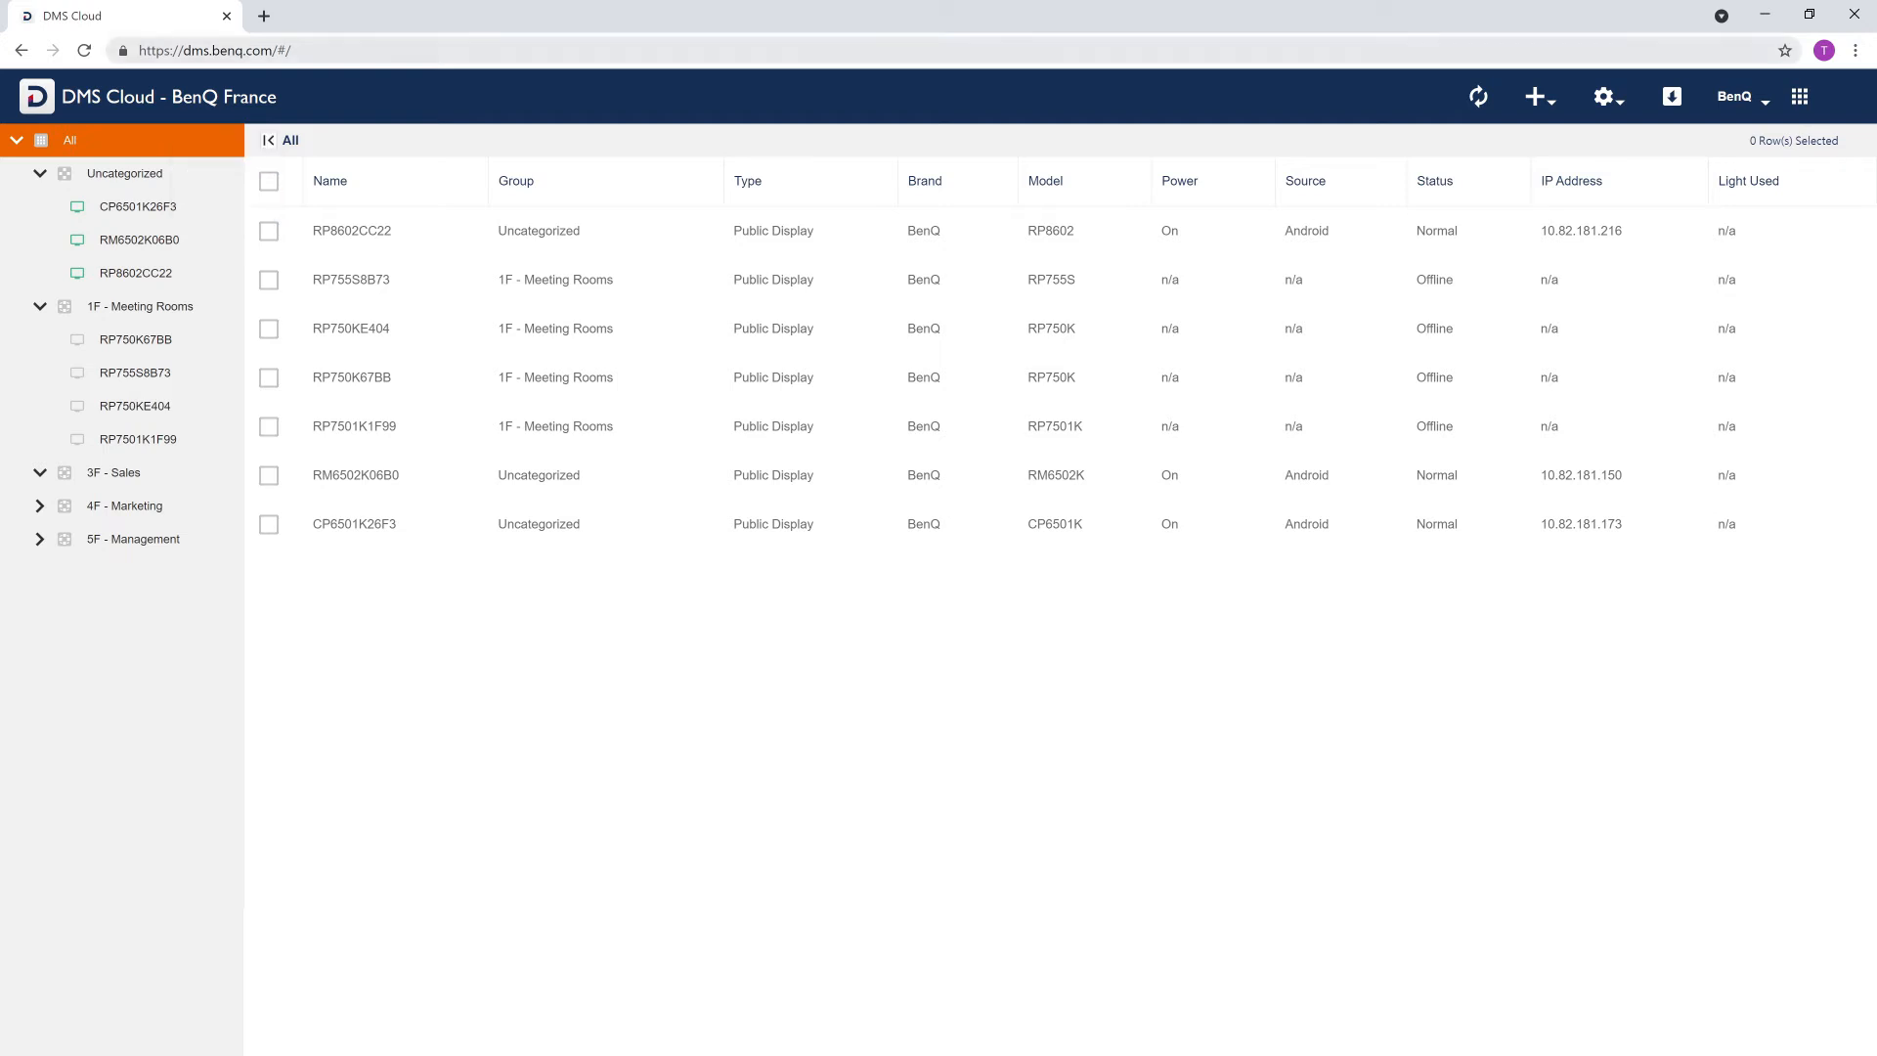
# - Add a new device group named '2F - Lab', then return to the all-devices list
pyautogui.click(1536, 97)
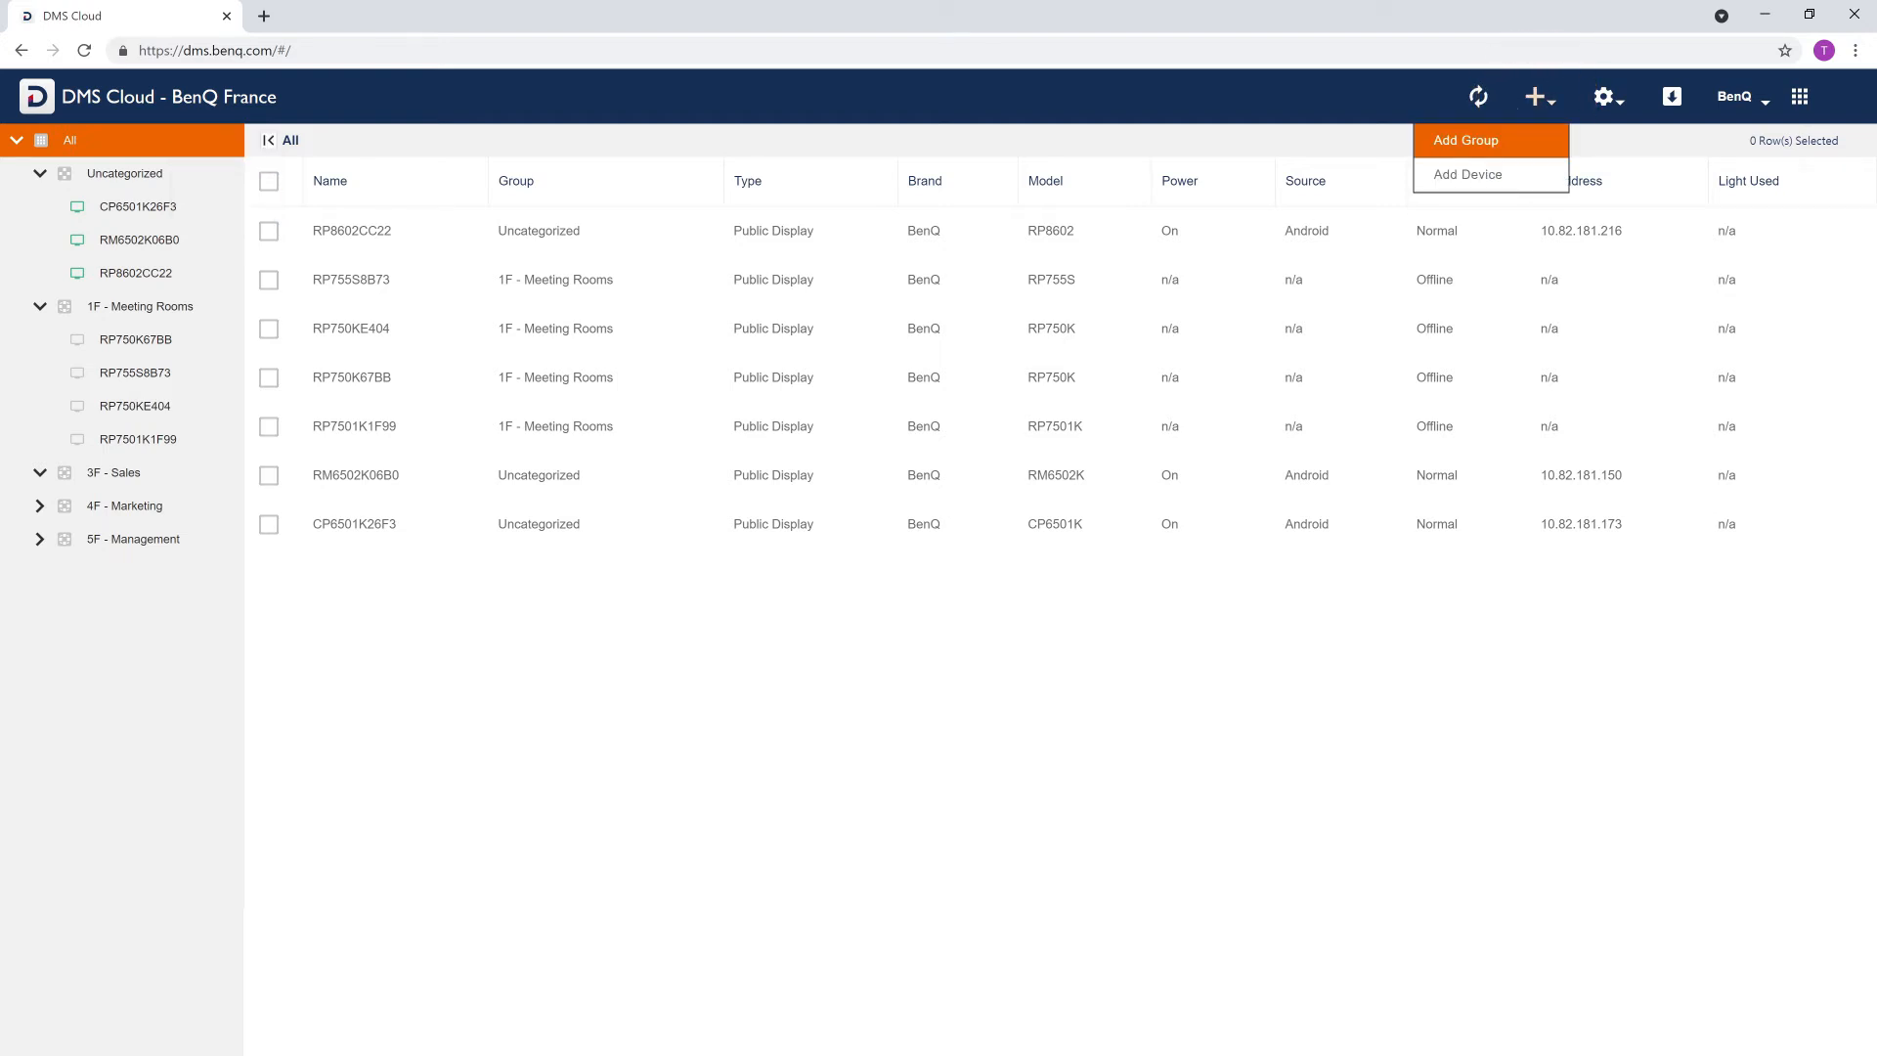
pyautogui.click(1465, 140)
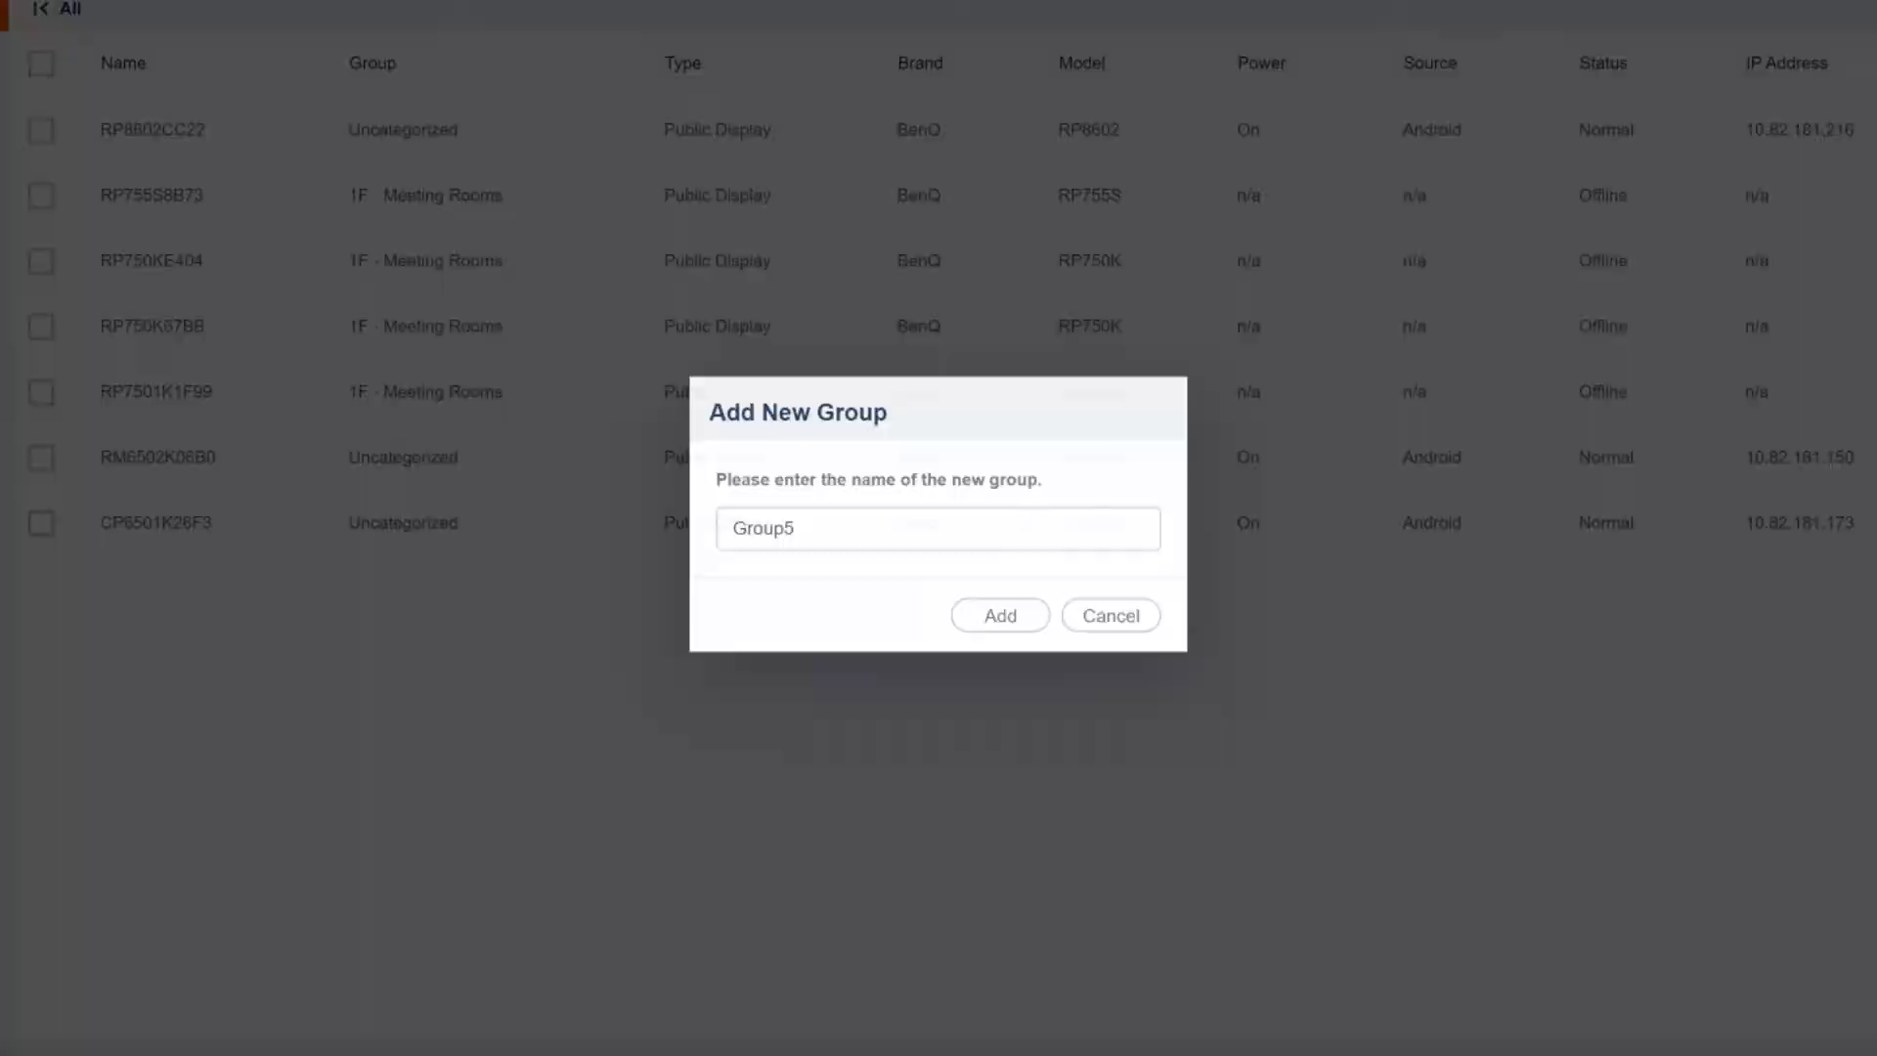
pyautogui.write('2F - L')
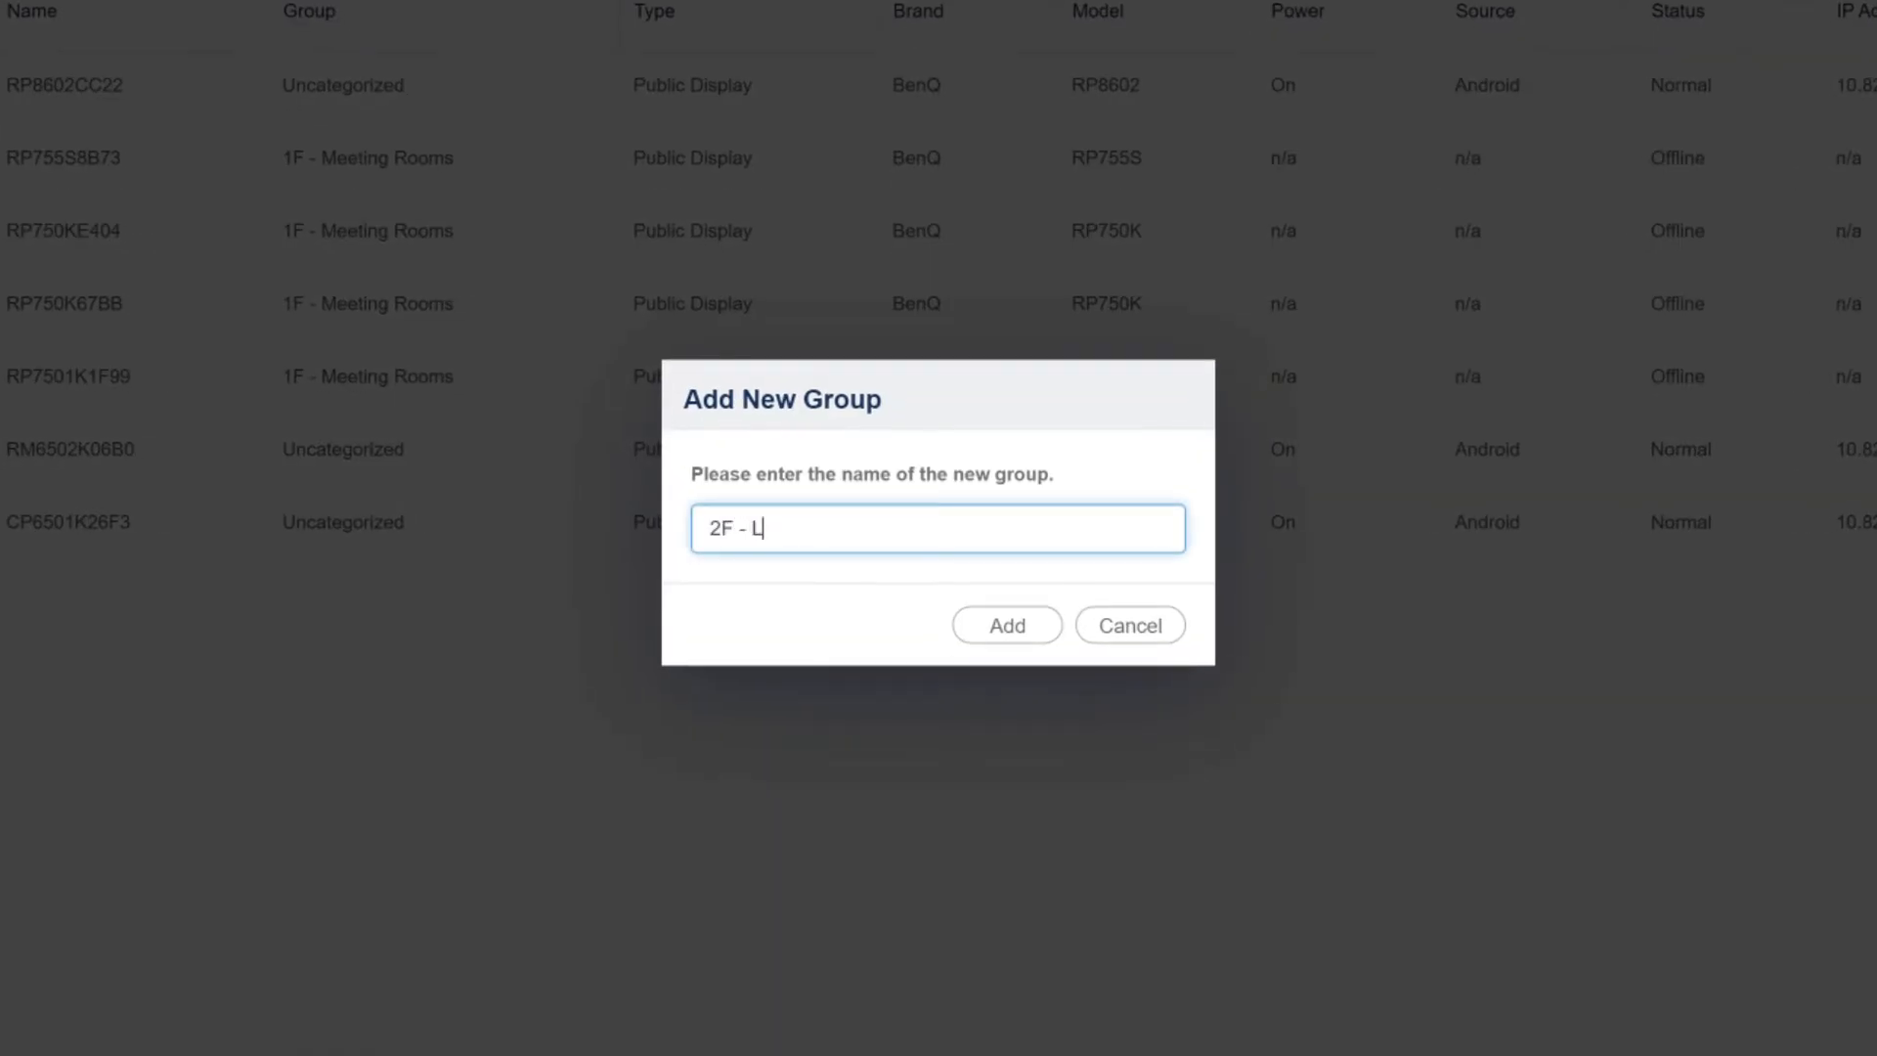
pyautogui.click(1006, 624)
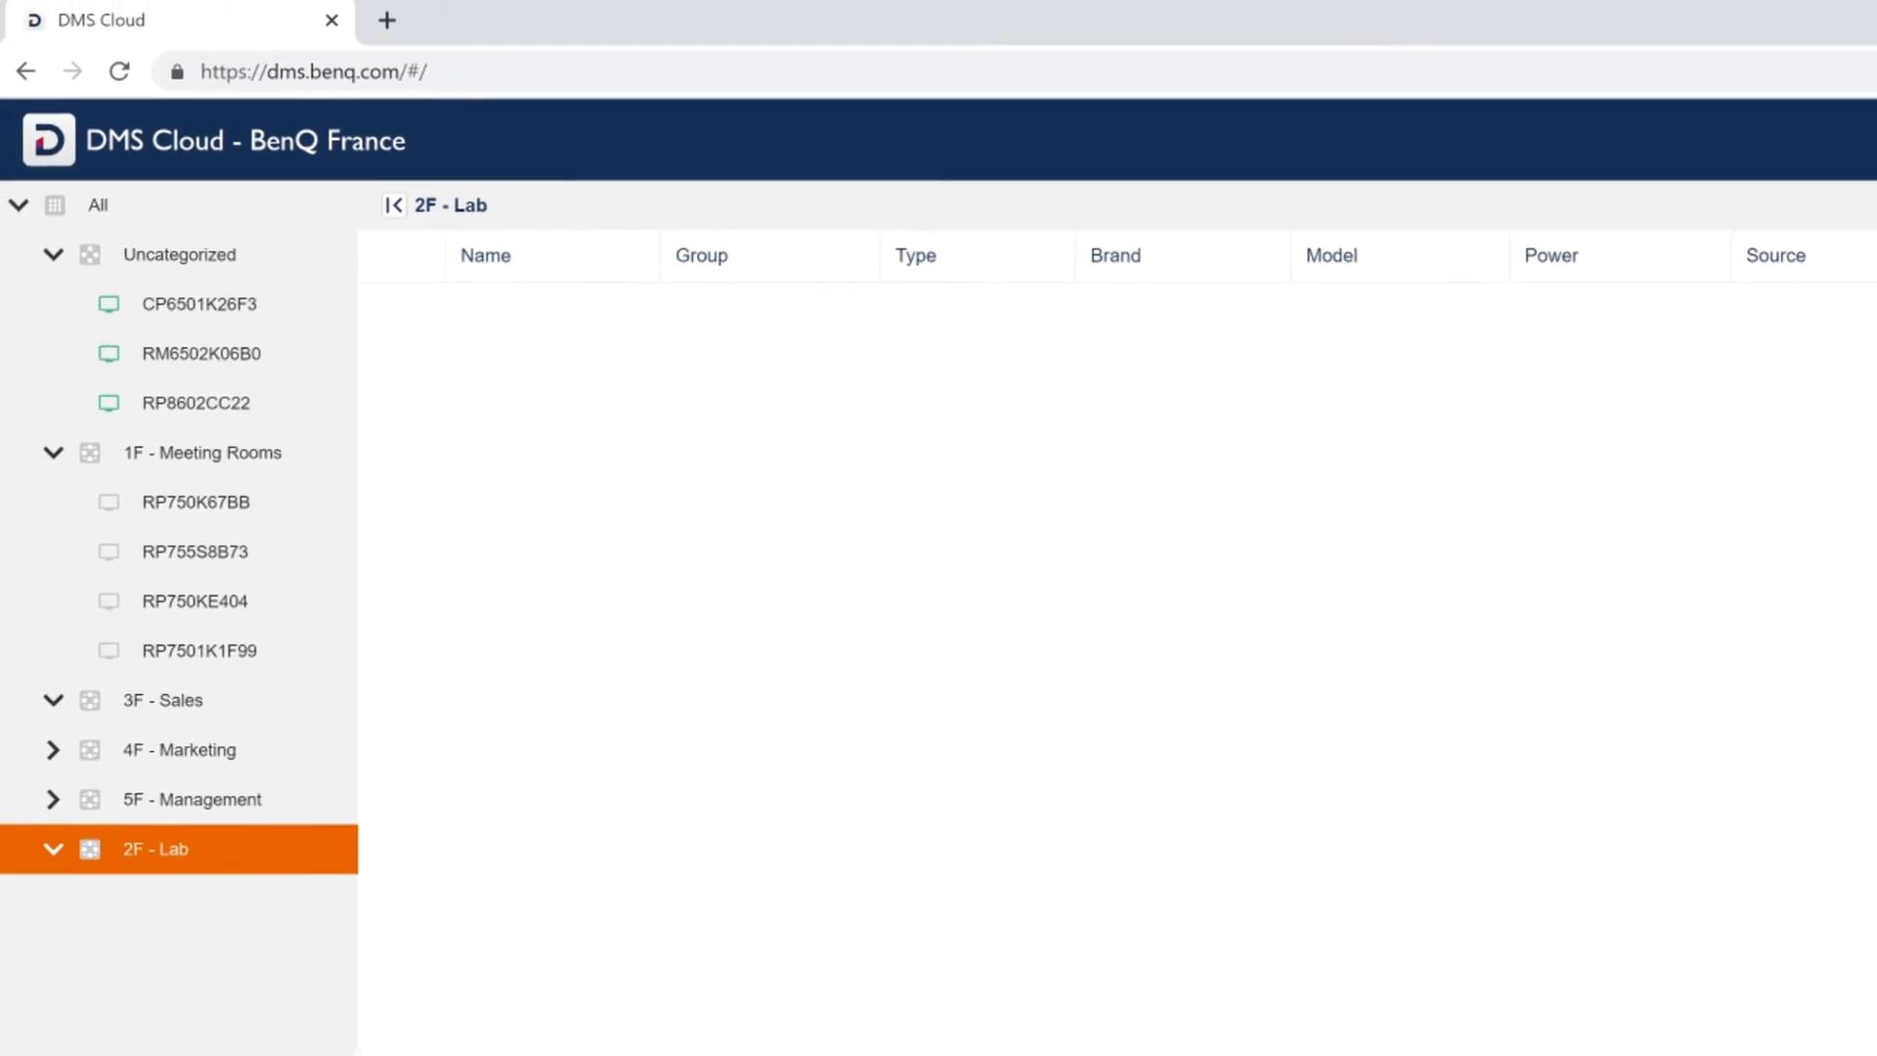
pyautogui.click(98, 204)
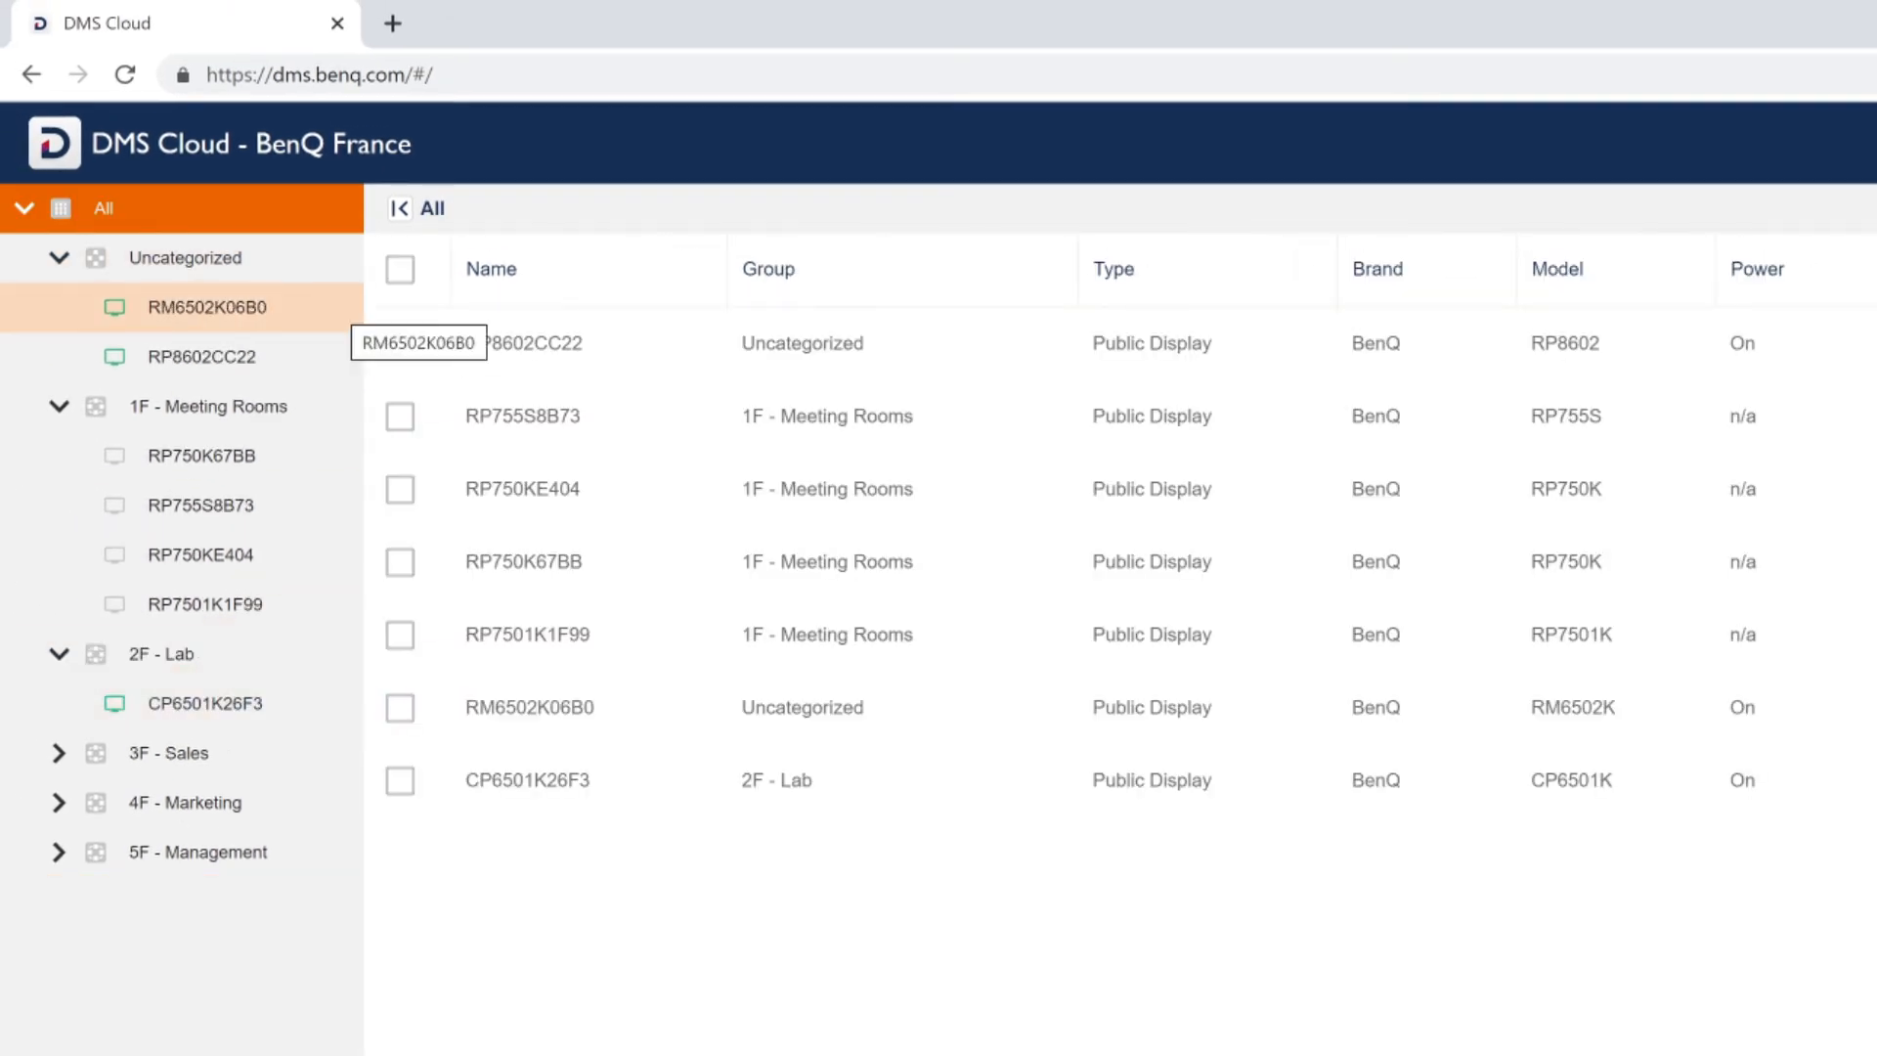